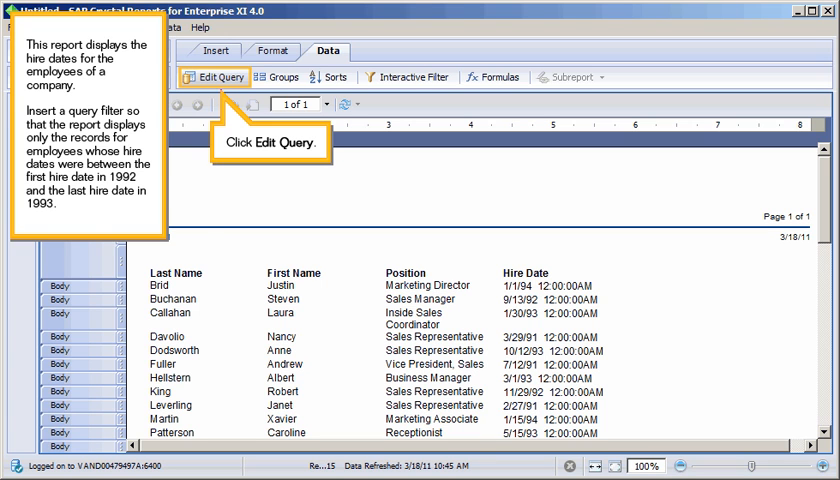
Edit the report's query and expand the Employee folder to reach Hire Date
left_click(212, 76)
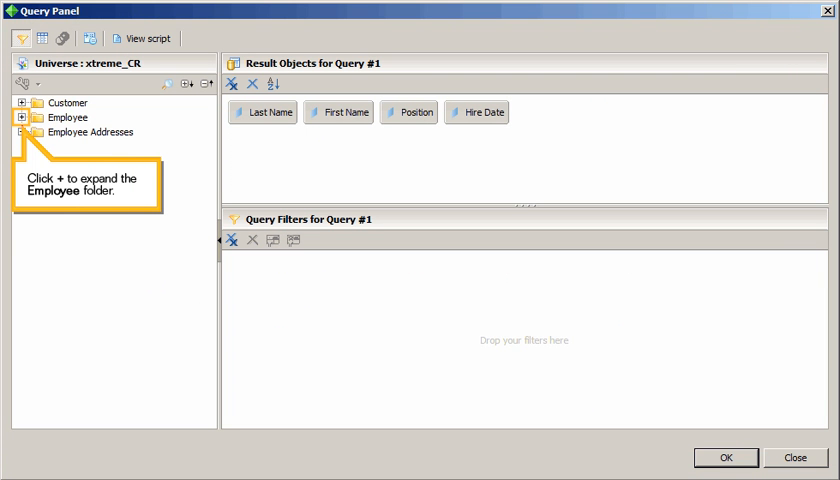
left_click(12, 116)
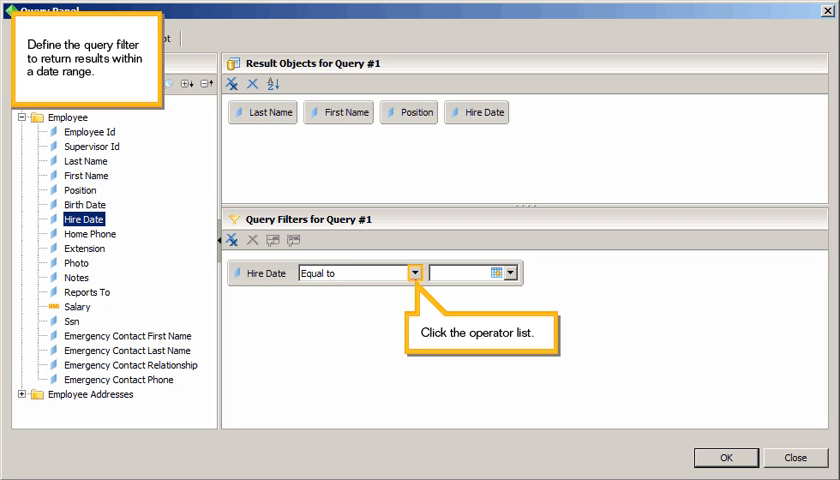
Change the Hire Date filter operator from Equal to to Between
left_click(412, 272)
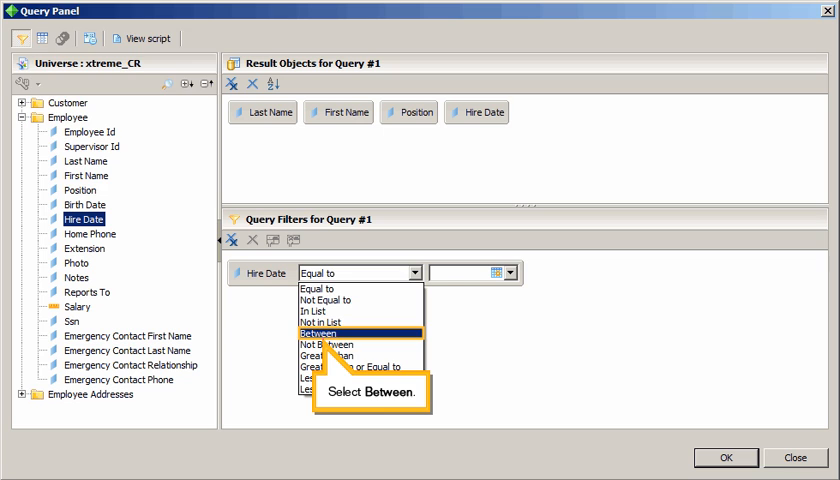
left_click(352, 328)
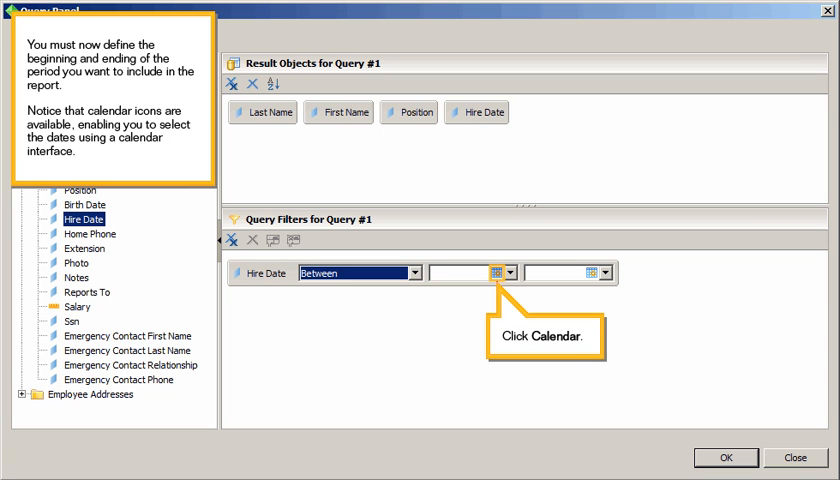
left_click(488, 272)
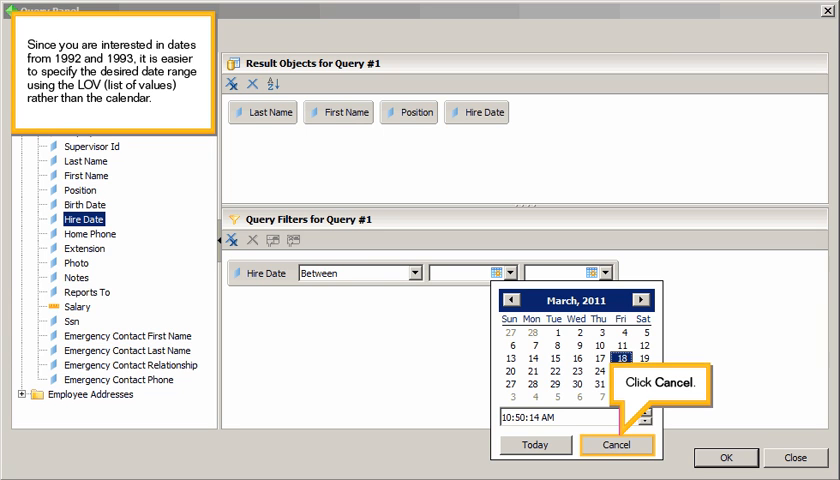
left_click(616, 444)
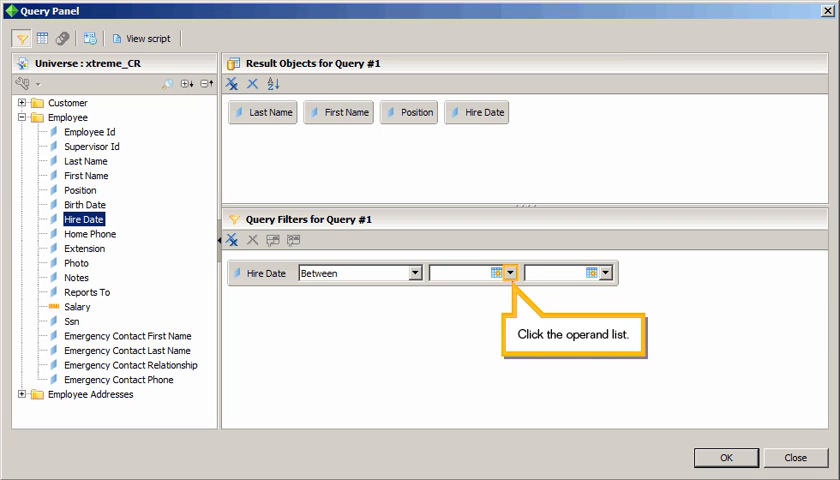
Pick Mar 30, 1992 12:00:00 AM from the list of values as the range start
left_click(508, 272)
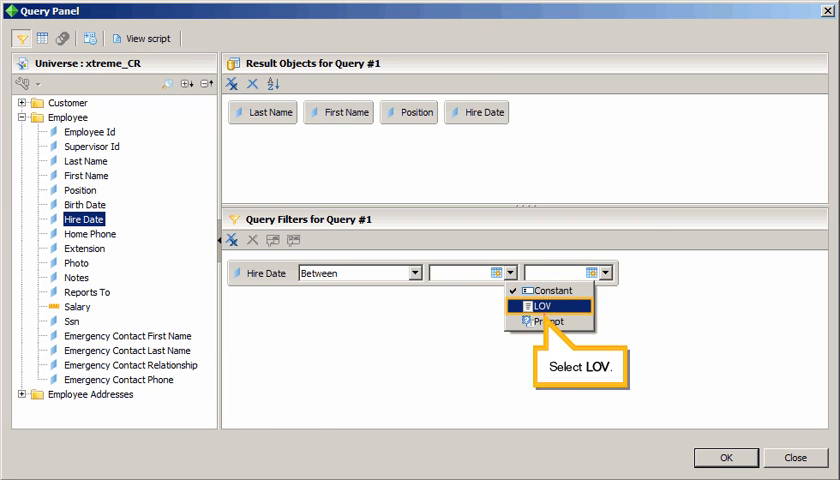
left_click(546, 306)
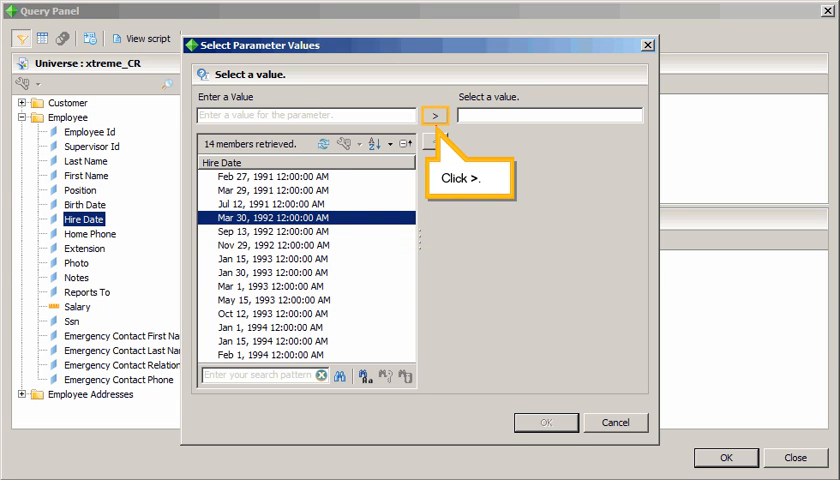
left_click(436, 116)
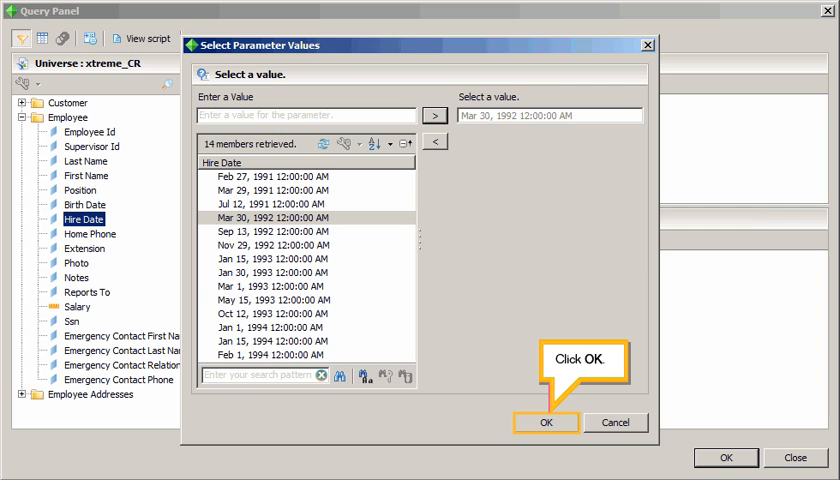
left_click(544, 420)
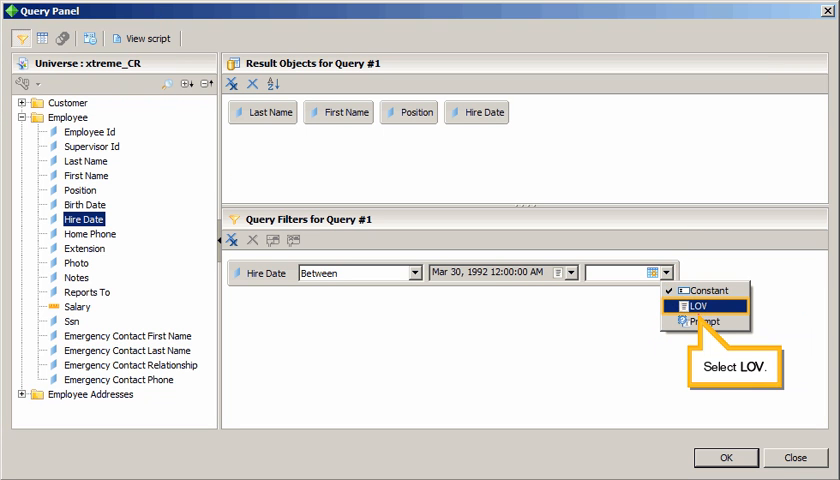
Pick Oct 12, 1993 from the list of values as the range end and refresh the report
left_click(694, 308)
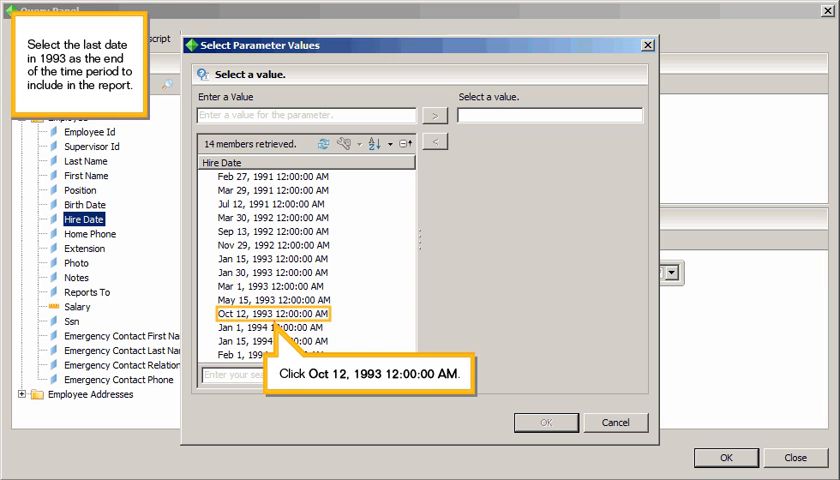
left_click(270, 312)
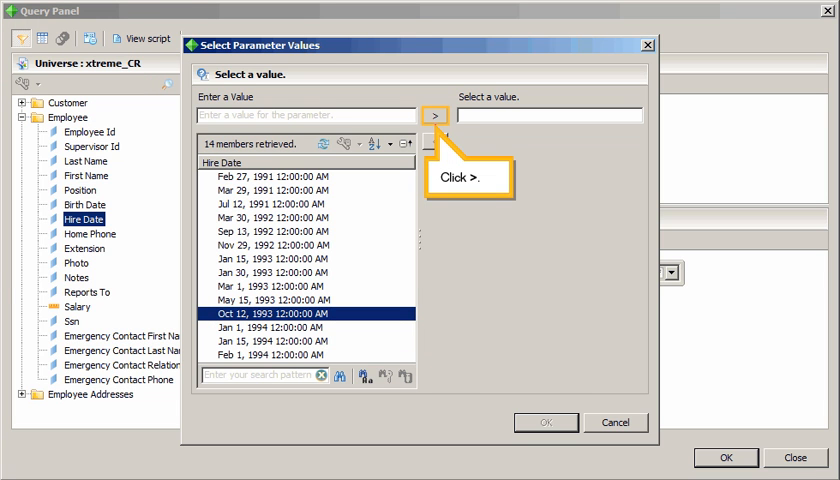
left_click(436, 116)
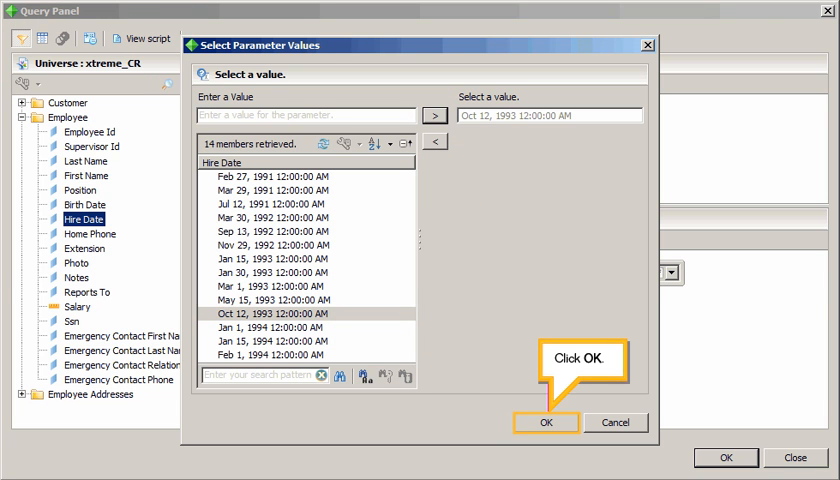
left_click(544, 422)
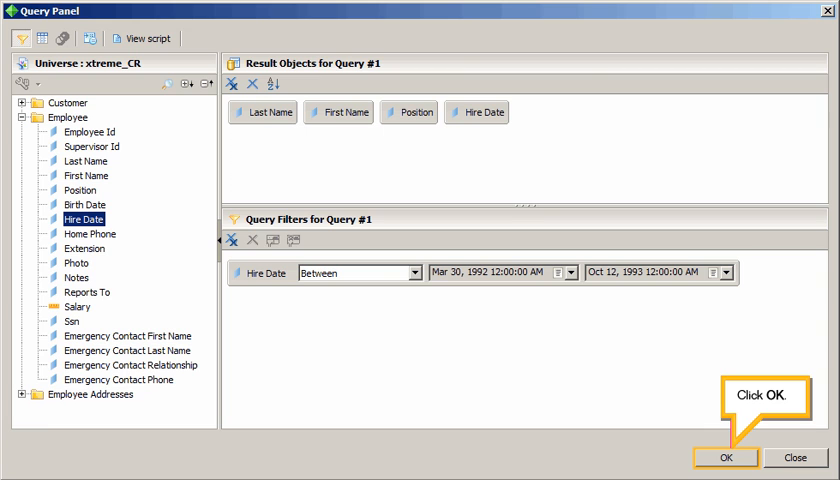
left_click(728, 456)
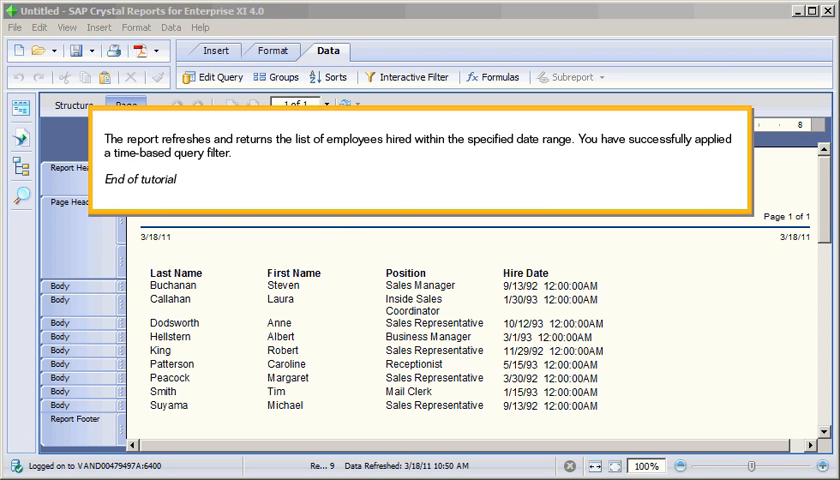